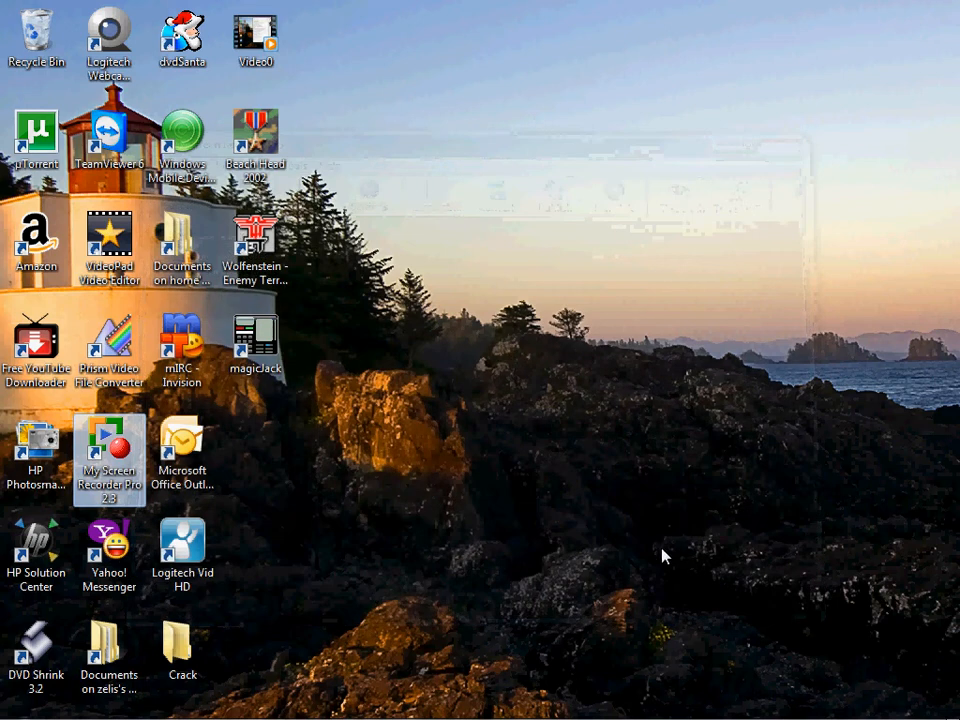
{"action": "mouse_move", "coordinate": [389, 638]}
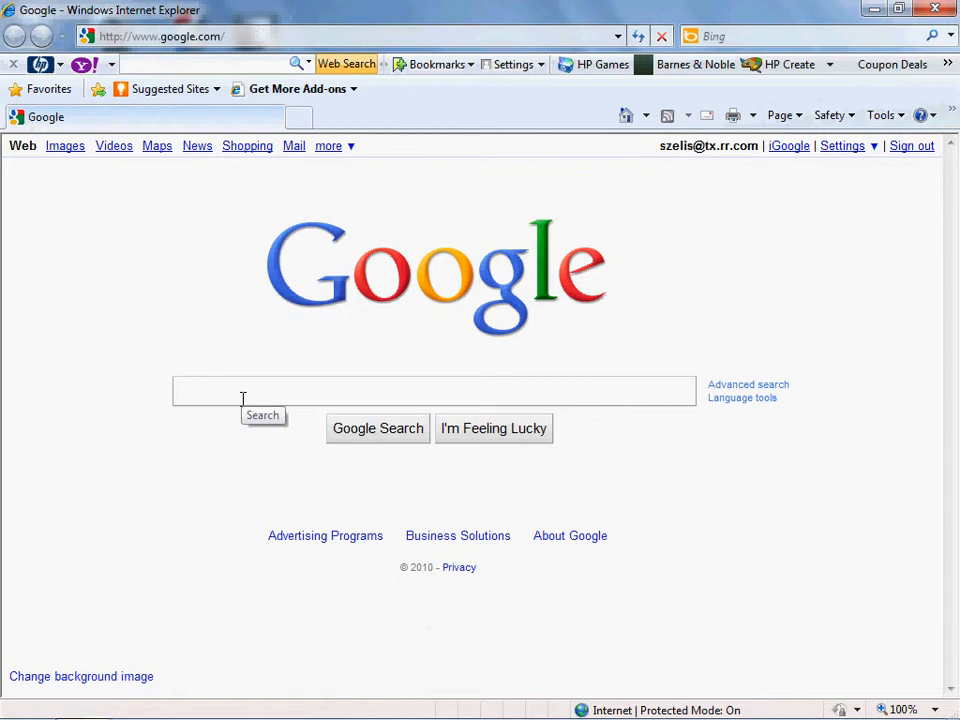
Step: Search Google for 'peerblock' and pick the PeerBlock site result
{"action": "type", "text": "p"}
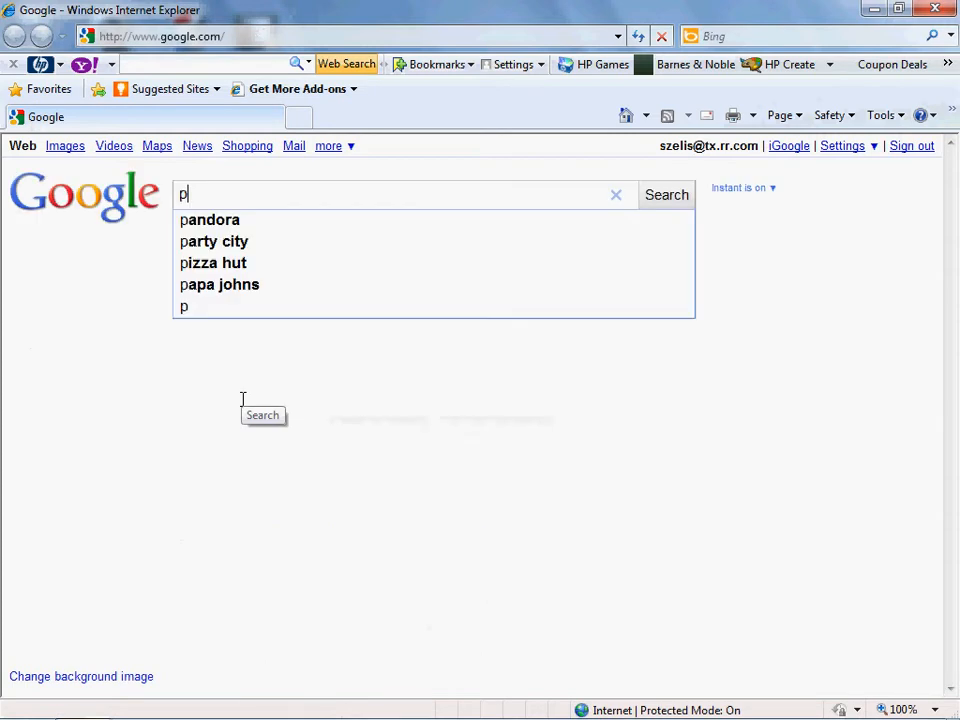
{"action": "type", "text": "eerblock"}
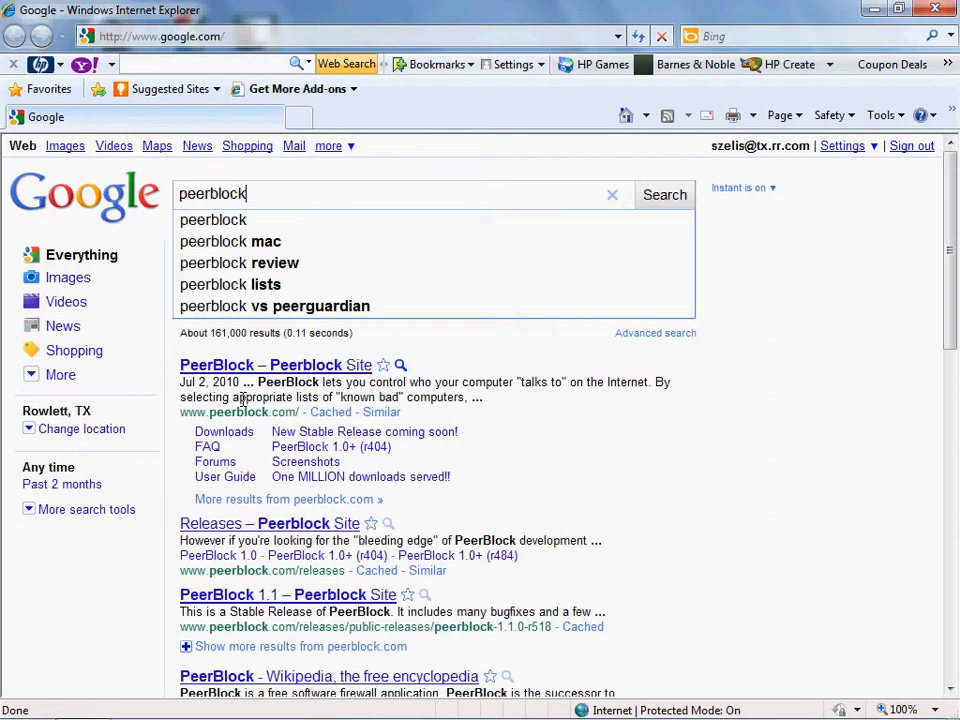
{"action": "left_click", "coordinate": [275, 365]}
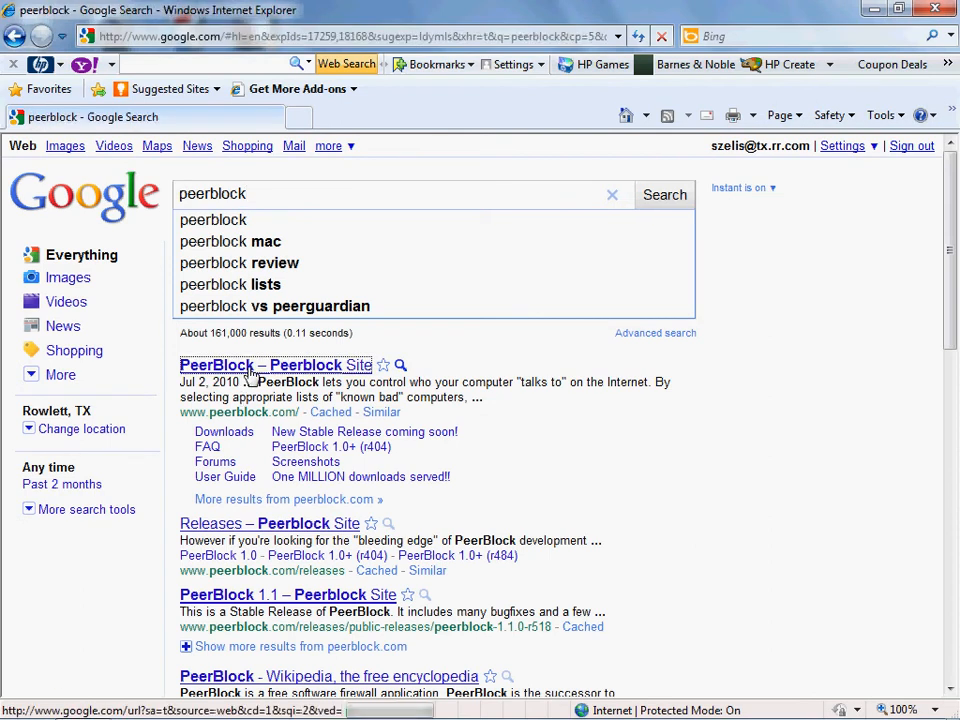
Step: Reach the PeerBlock 1.1 release page's 'Get it Here' section via the Downloads page
{"action": "left_click", "coordinate": [216, 365]}
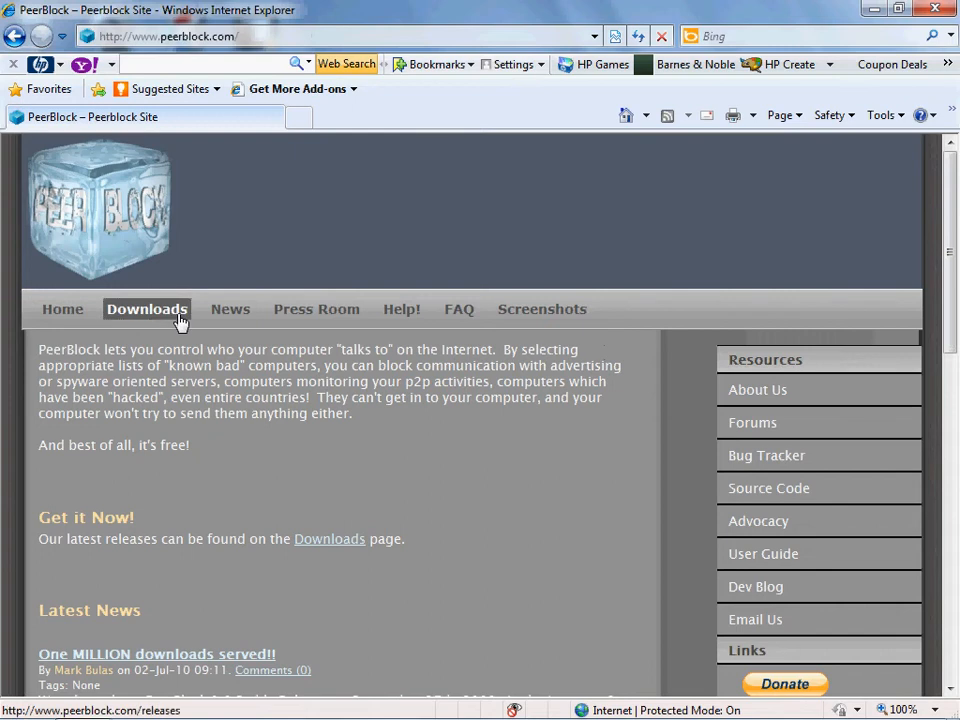
{"action": "left_click", "coordinate": [146, 309]}
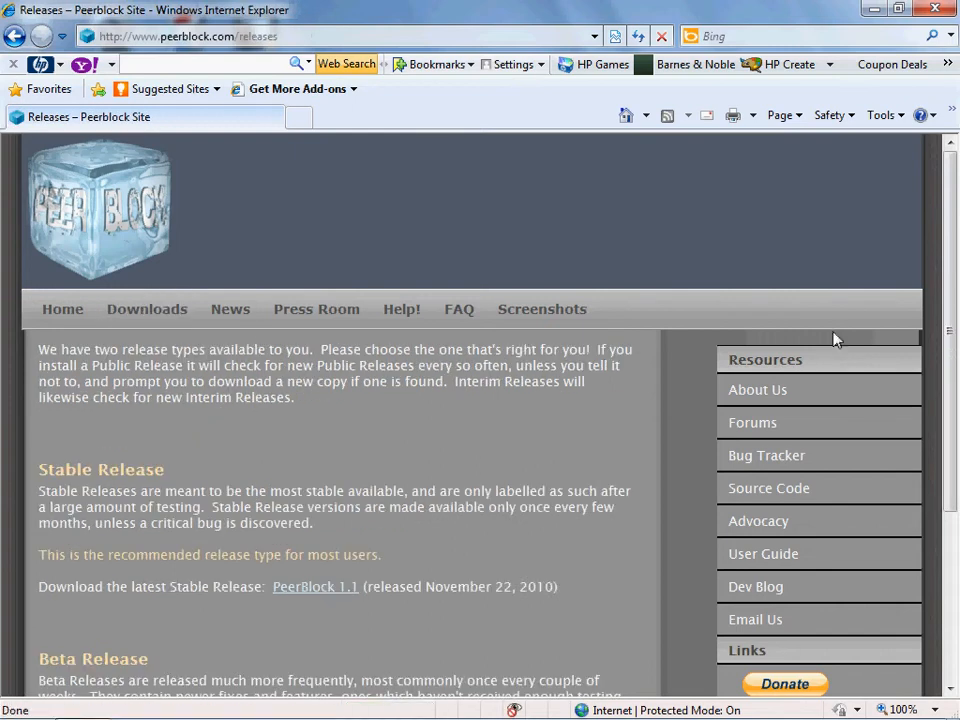
{"action": "scroll", "scroll_direction": "down", "scroll_amount": 3}
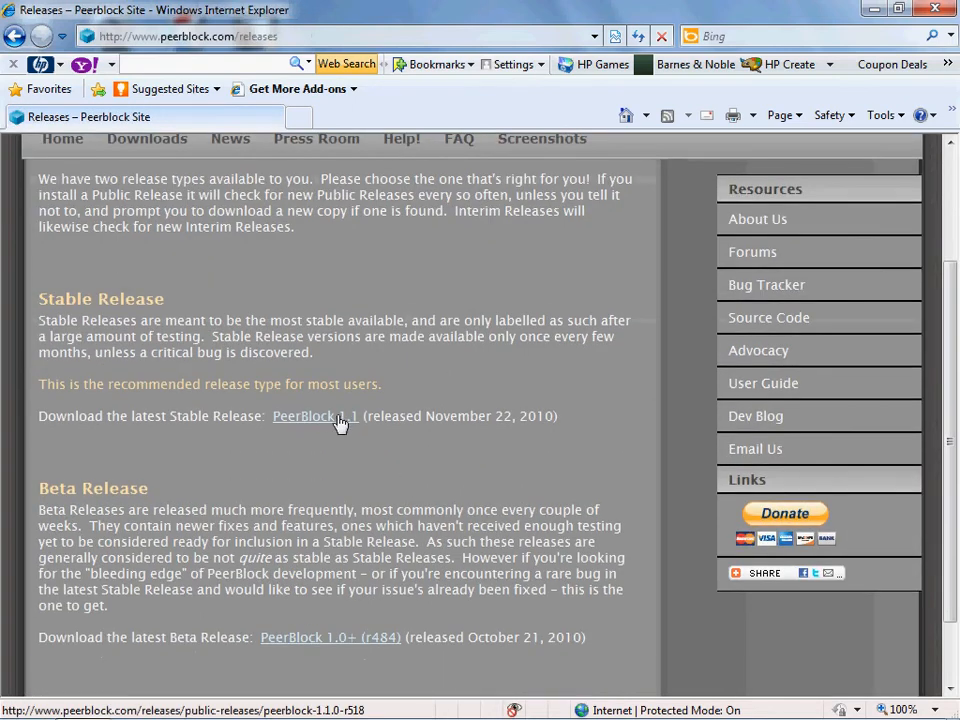
{"action": "left_click", "coordinate": [313, 416]}
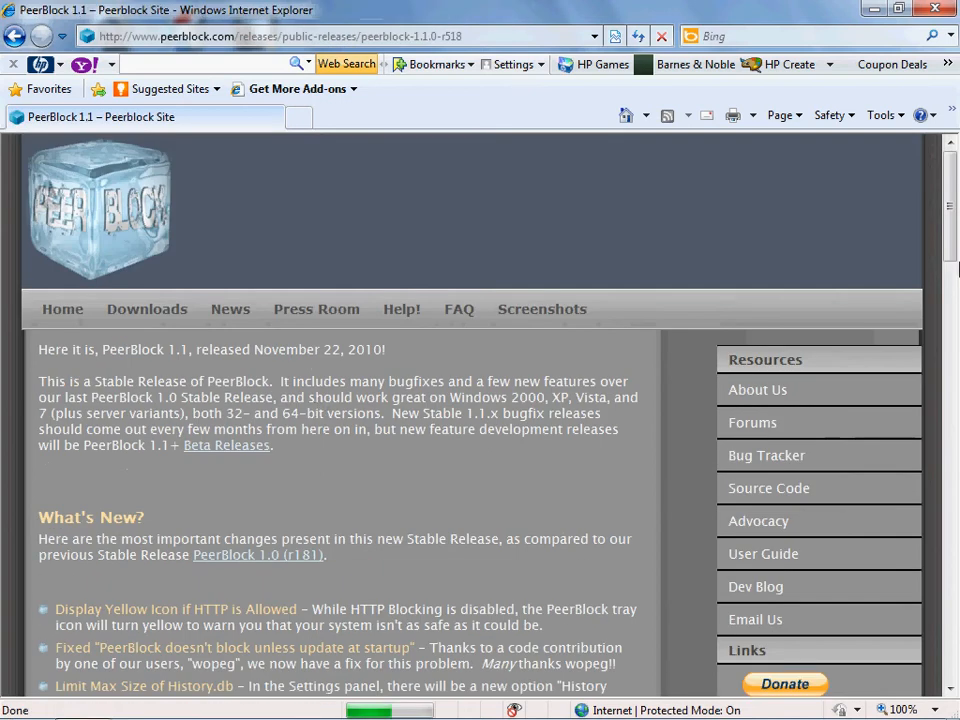
{"action": "scroll", "scroll_direction": "down", "scroll_amount": 3}
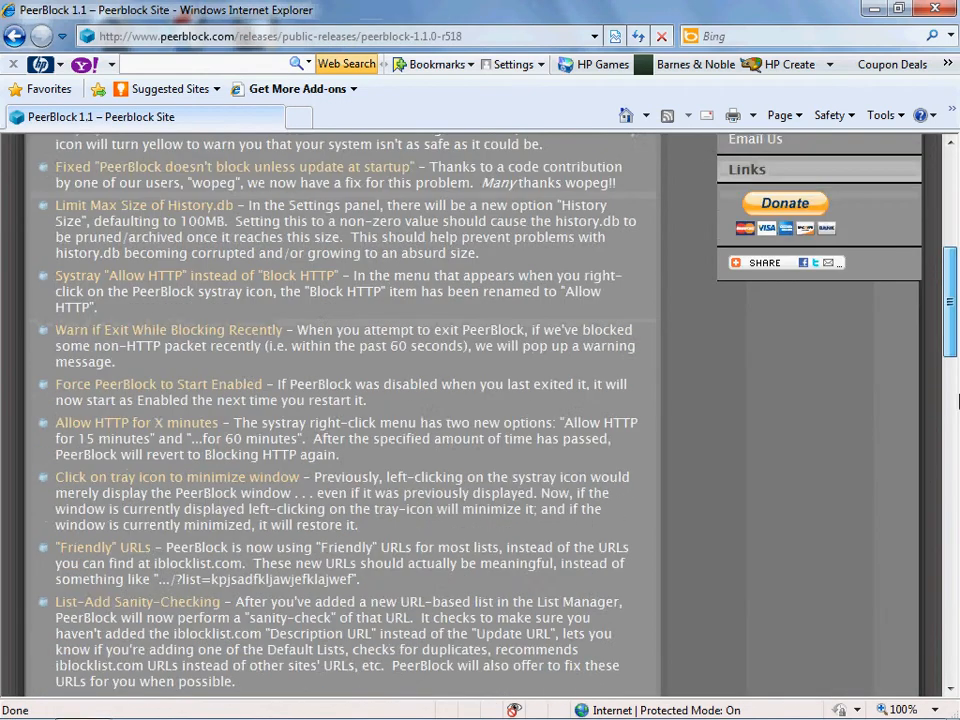
{"action": "scroll", "scroll_direction": "down", "scroll_amount": 3}
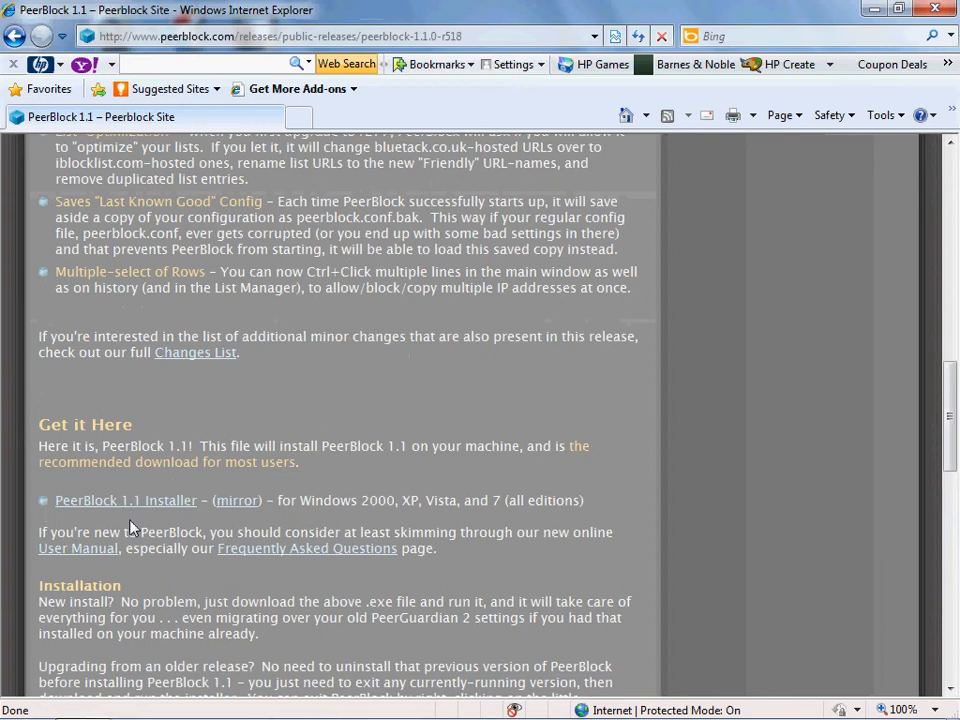
{"action": "mouse_move", "coordinate": [125, 500]}
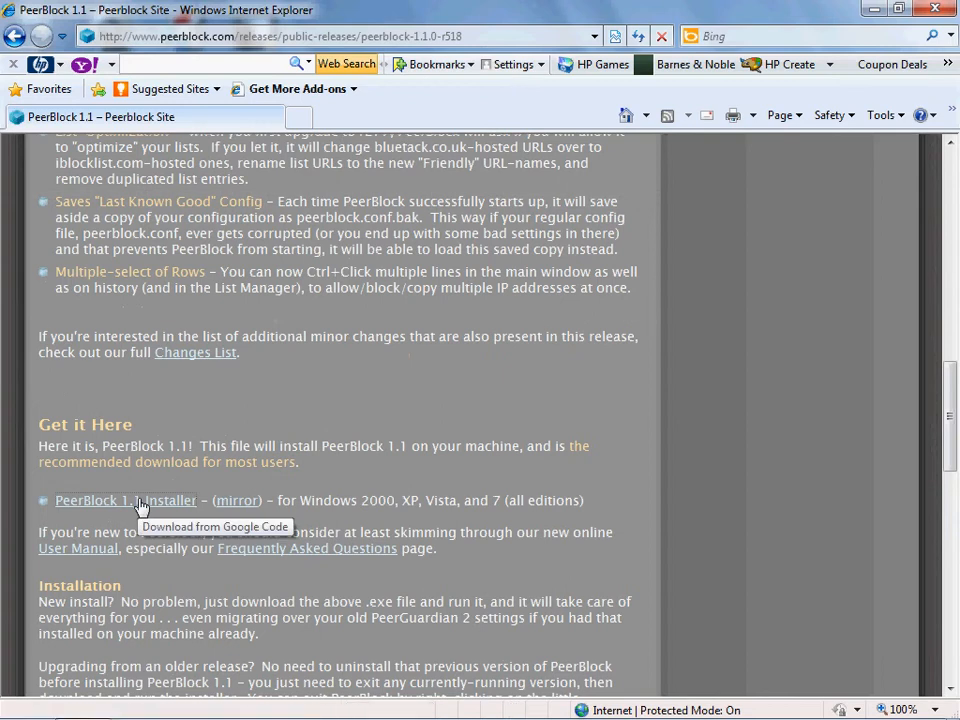
Step: Download the PeerBlock 1.1 installer, quit uTorrent, and allow the setup to run
{"action": "left_click", "coordinate": [124, 500]}
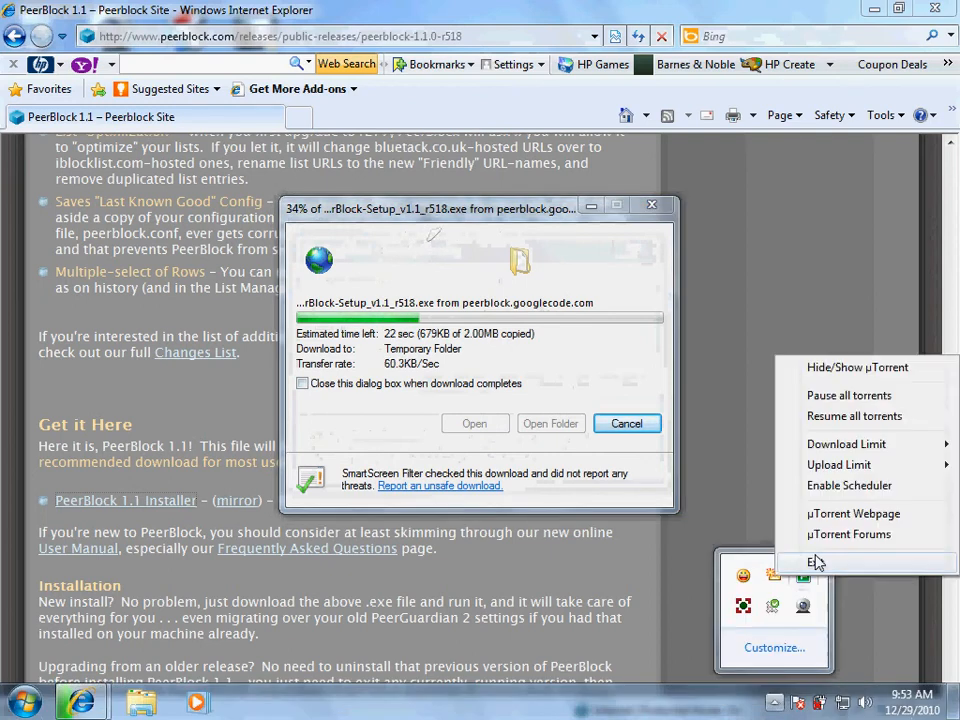
{"action": "left_click", "coordinate": [815, 562]}
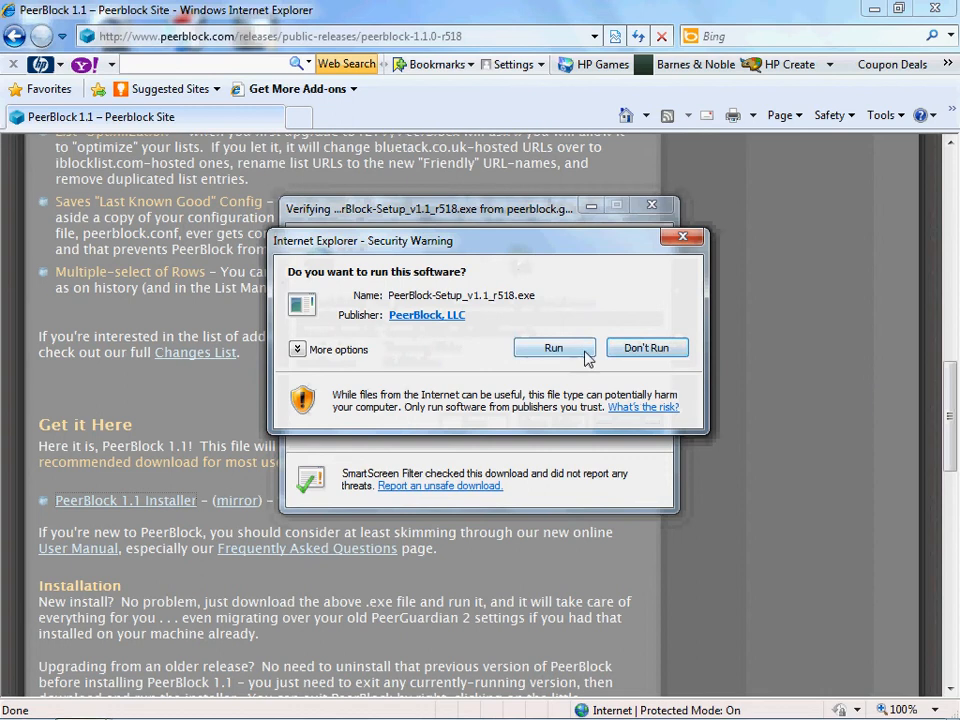
{"action": "left_click", "coordinate": [553, 347]}
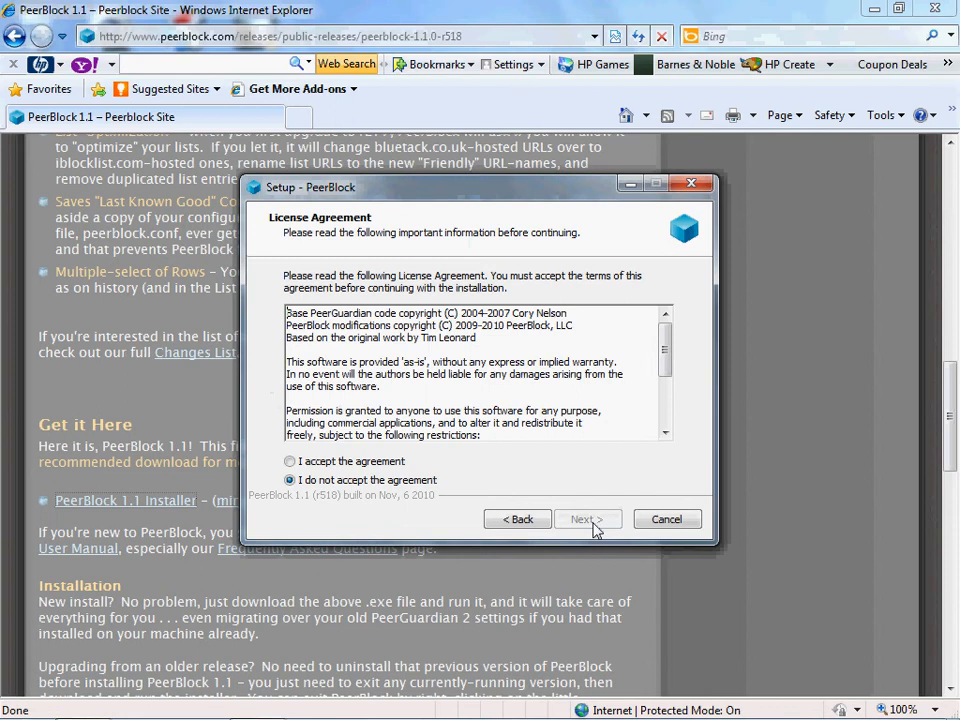
Step: Install PeerBlock through the wizard, keeping 'Create a desktop icon' checked
{"action": "left_click", "coordinate": [587, 519]}
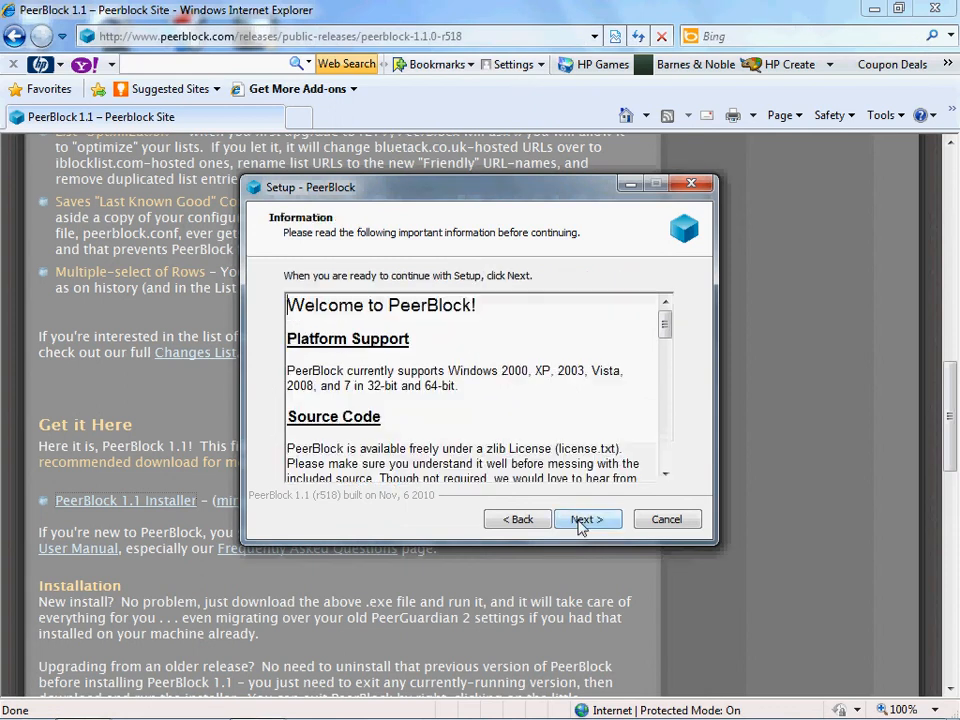
{"action": "left_click", "coordinate": [587, 519]}
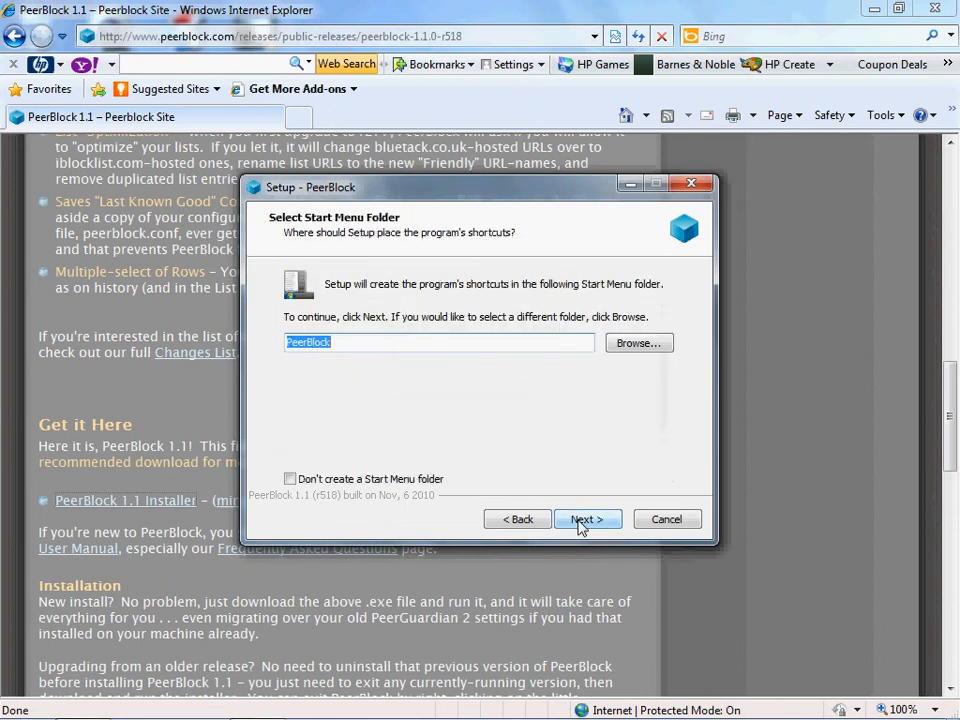
{"action": "mouse_move", "coordinate": [378, 525]}
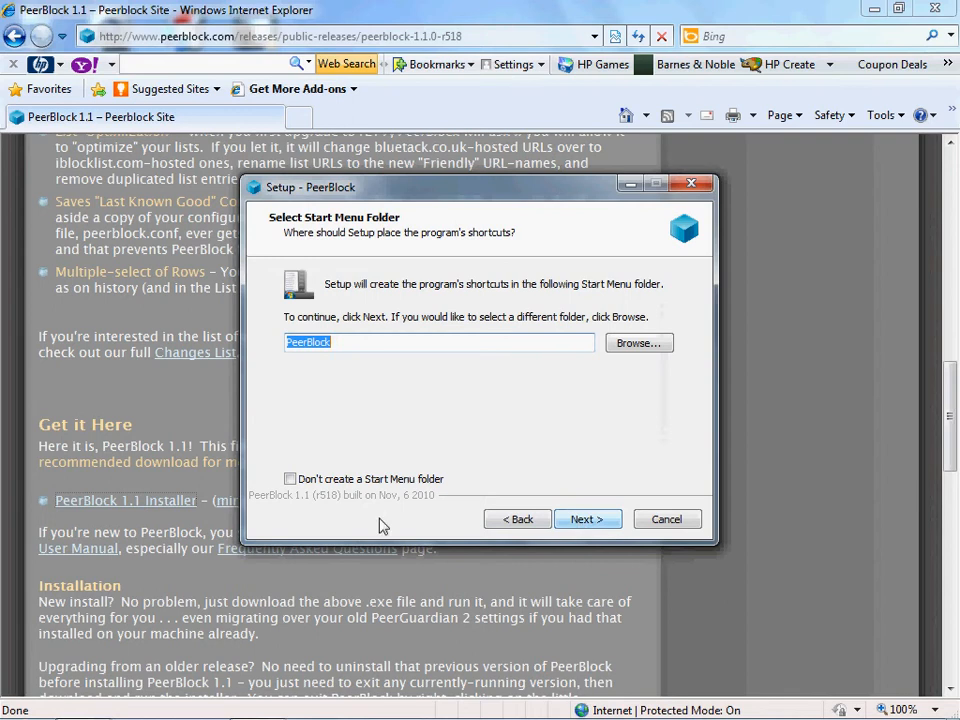
{"action": "left_click", "coordinate": [586, 519]}
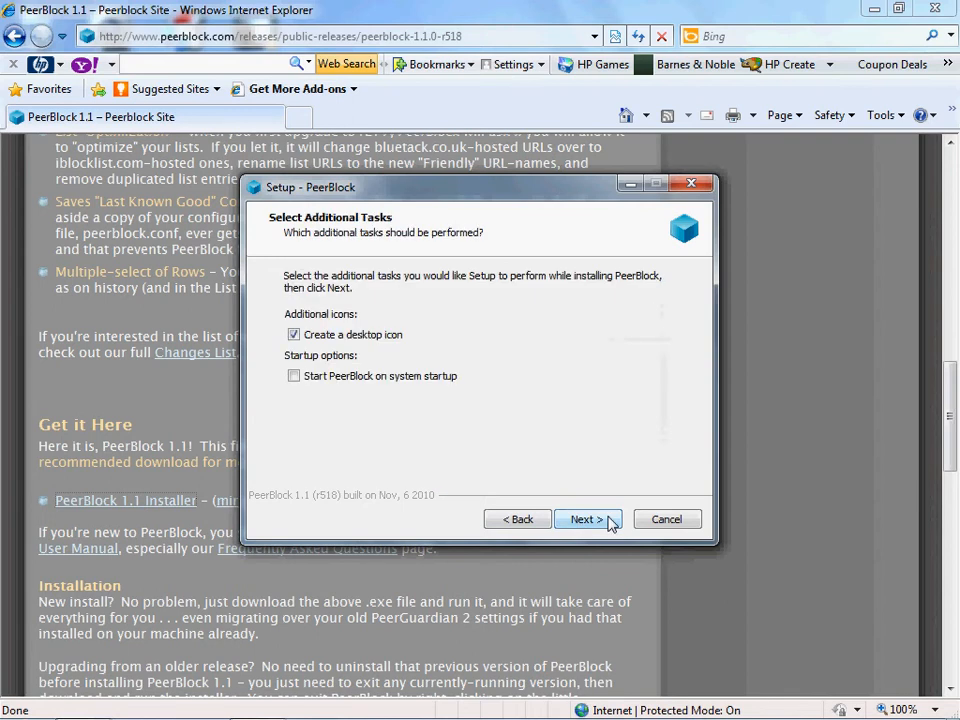
{"action": "left_click", "coordinate": [587, 519]}
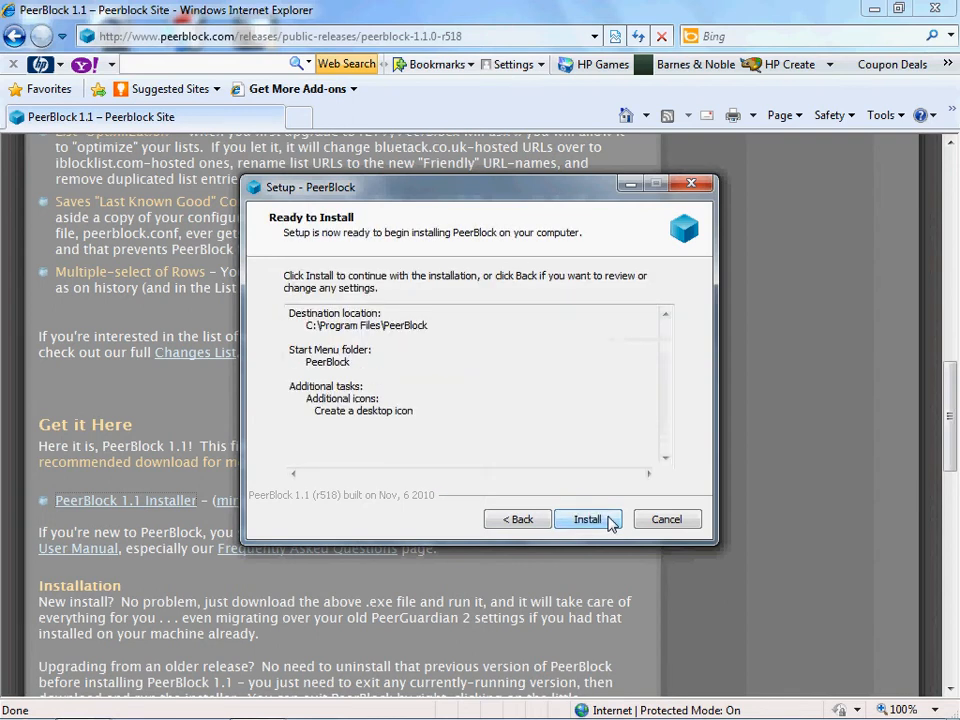
{"action": "left_click", "coordinate": [587, 519]}
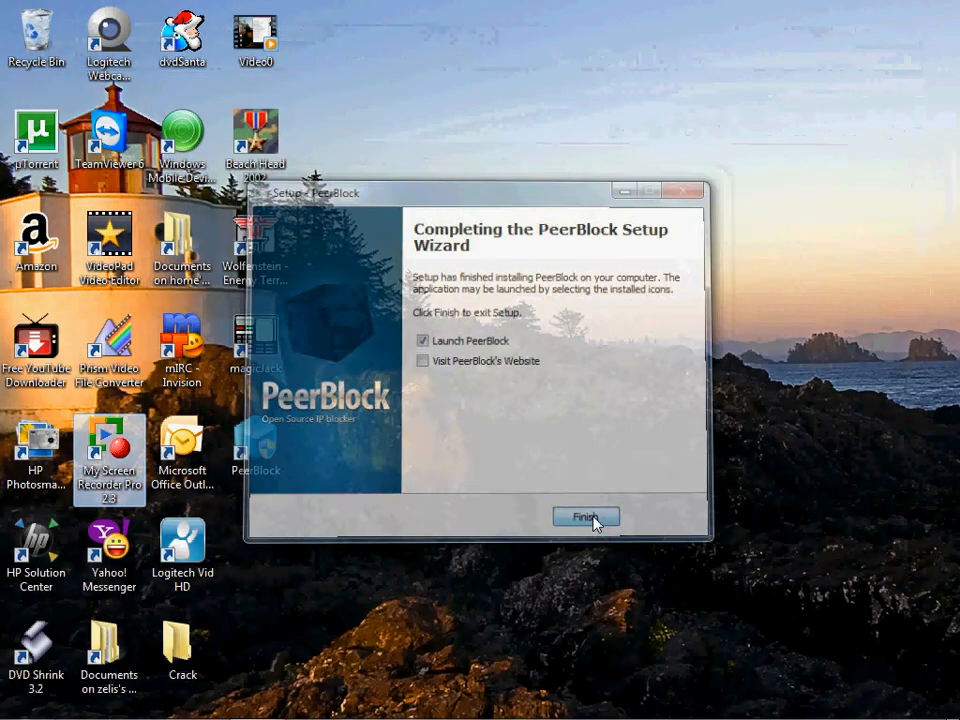
Step: Launch PeerBlock, keep the P2P, Ads, Spyware and Educational lists with daily updates, then show Settings
{"action": "left_click", "coordinate": [585, 518]}
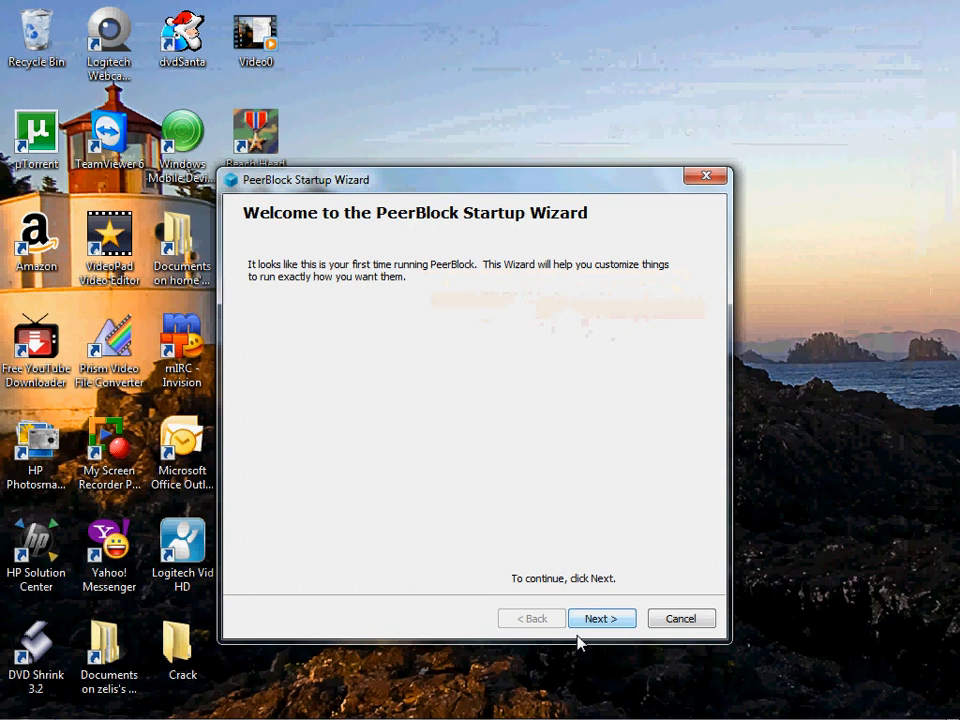
{"action": "left_click", "coordinate": [601, 618]}
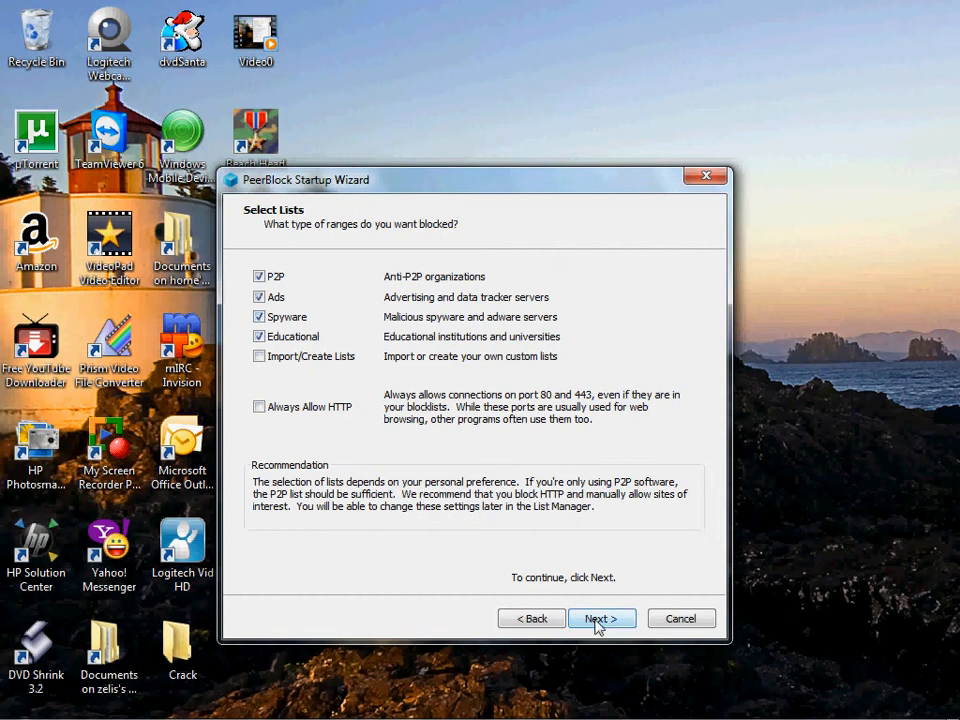
{"action": "left_click", "coordinate": [601, 618]}
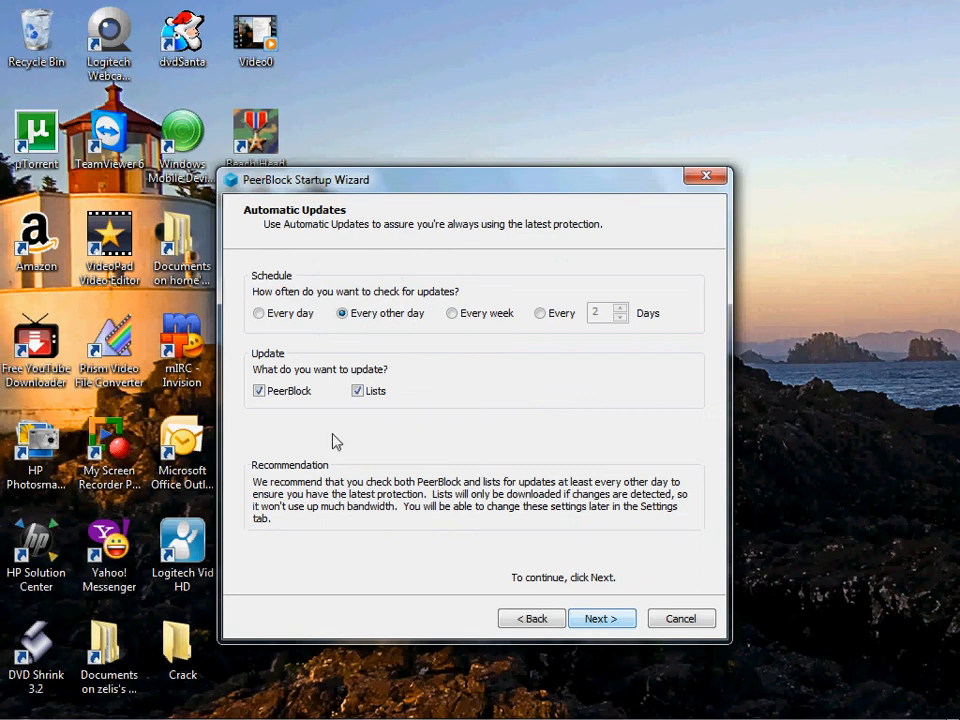
{"action": "left_click", "coordinate": [259, 313]}
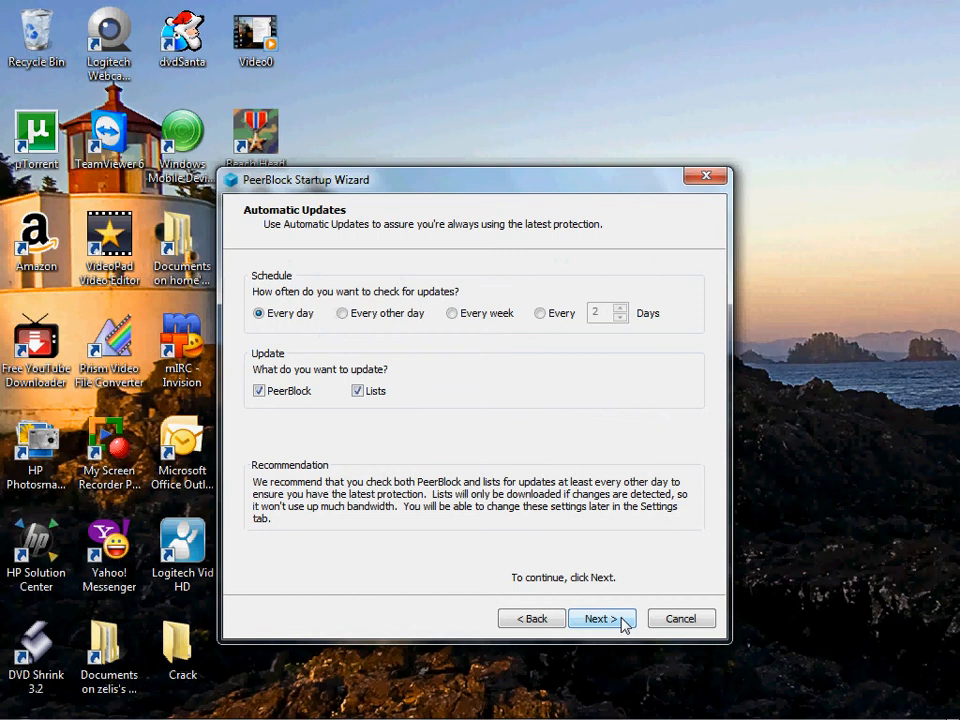
{"action": "left_click", "coordinate": [601, 618]}
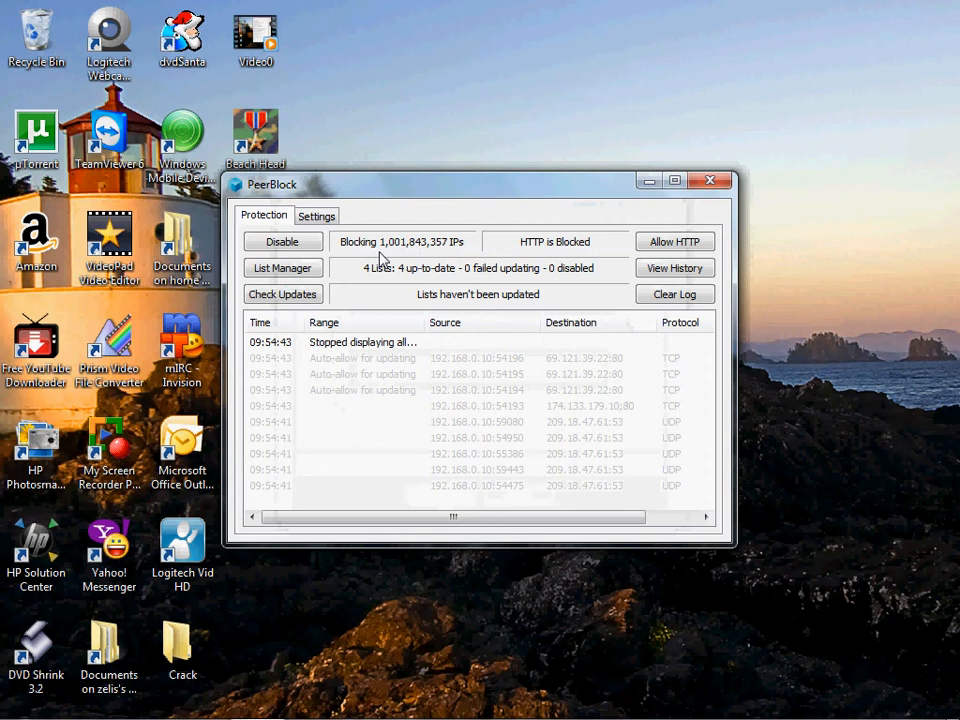
{"action": "mouse_move", "coordinate": [475, 262]}
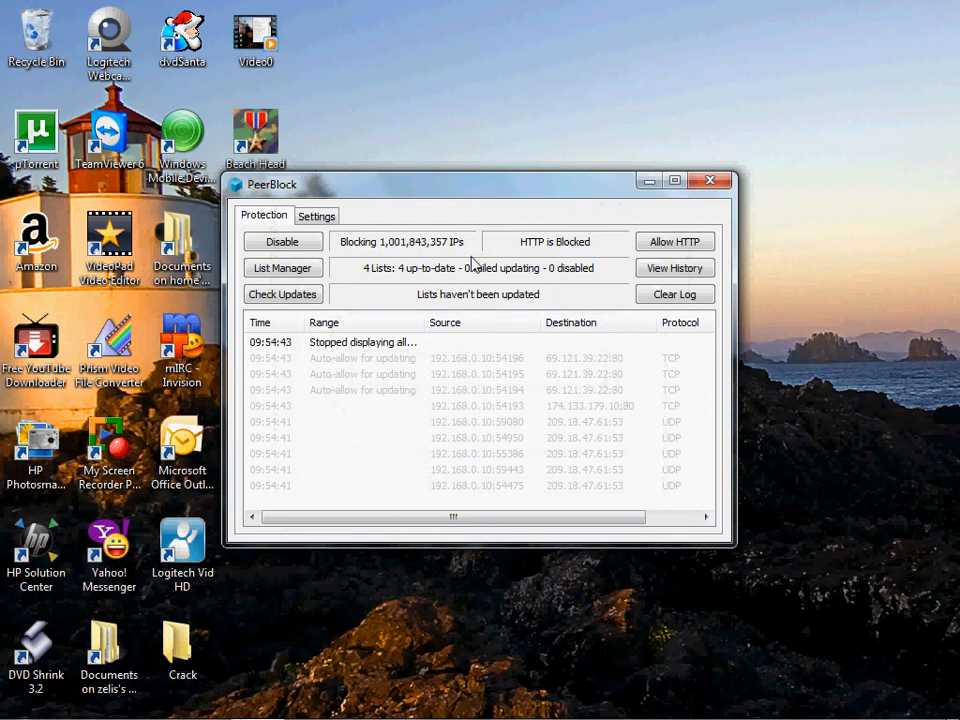
{"action": "left_click", "coordinate": [317, 215]}
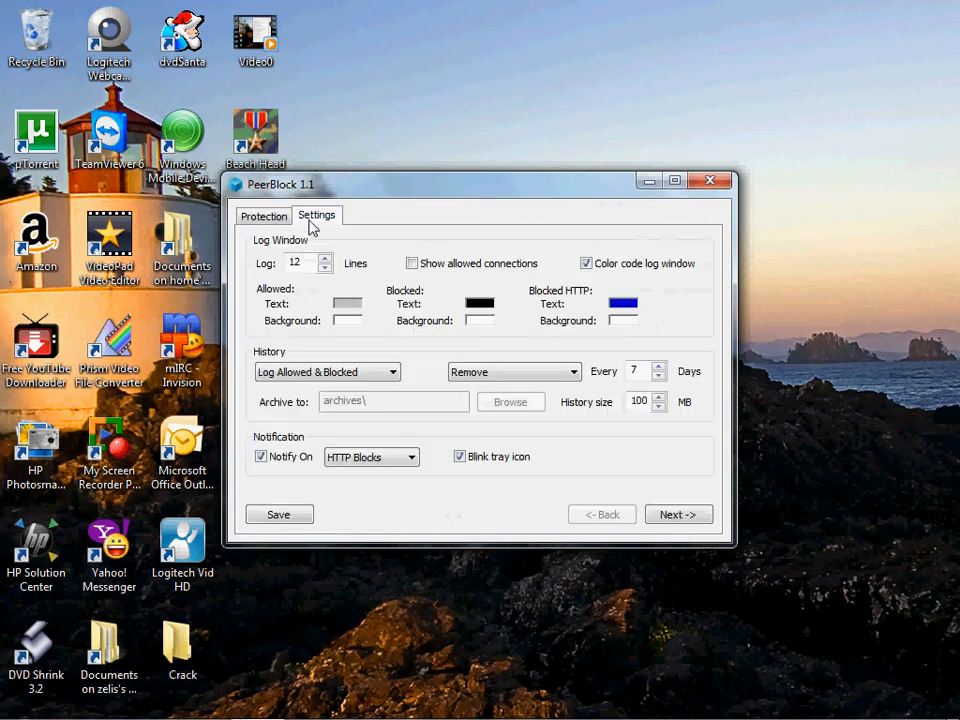
Step: Set allowed log text to green and blocked to red, then close PeerBlock
{"action": "left_click", "coordinate": [347, 303]}
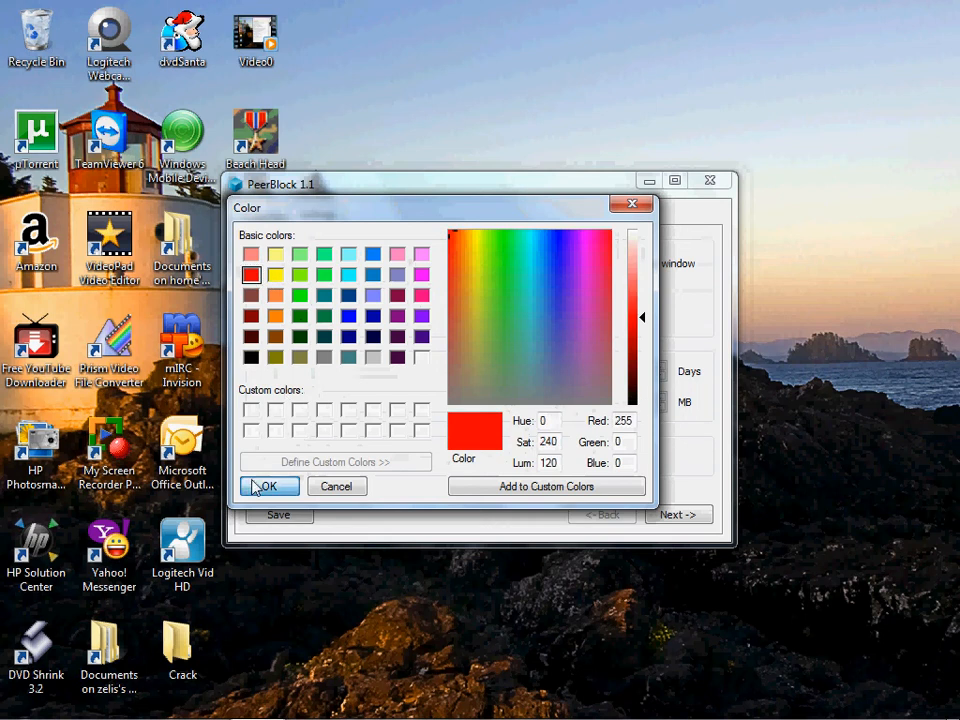
{"action": "left_click", "coordinate": [263, 486]}
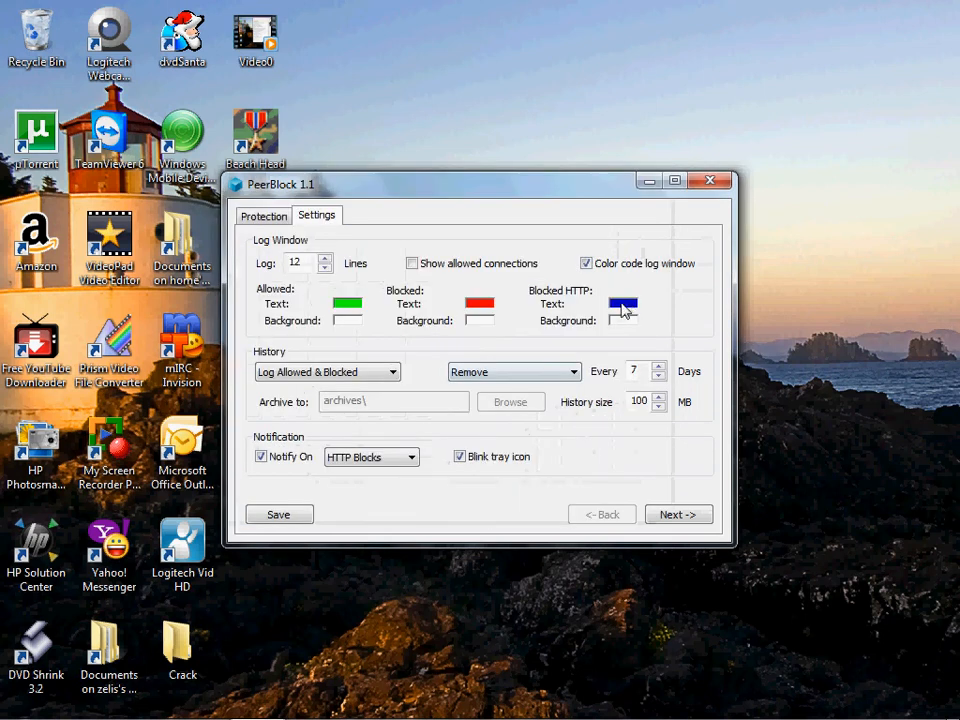
{"action": "left_click", "coordinate": [623, 311]}
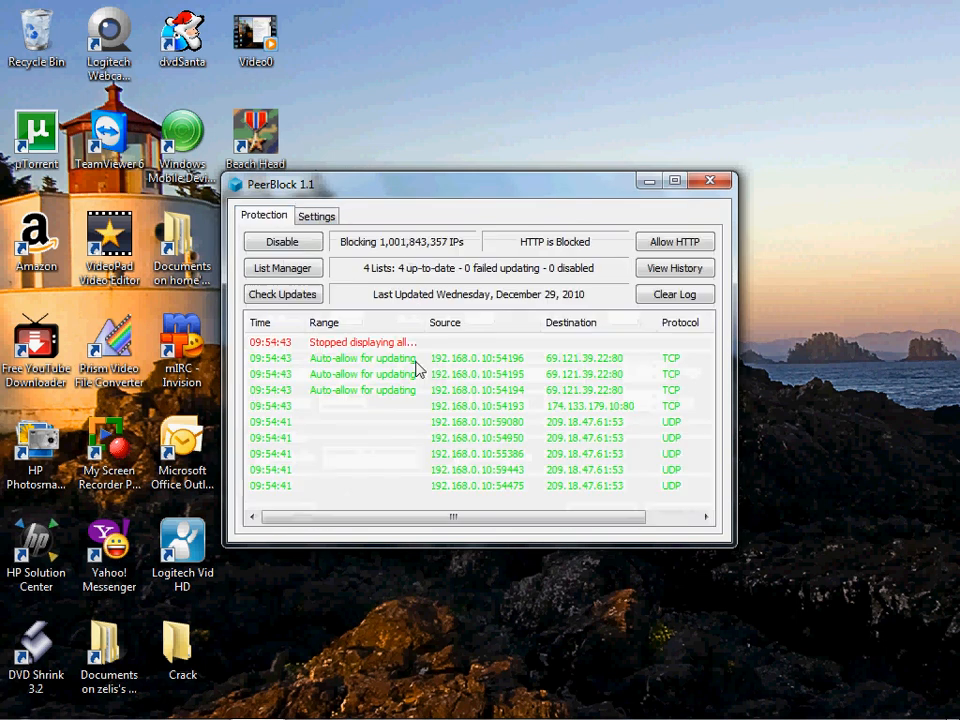
{"action": "mouse_move", "coordinate": [577, 308]}
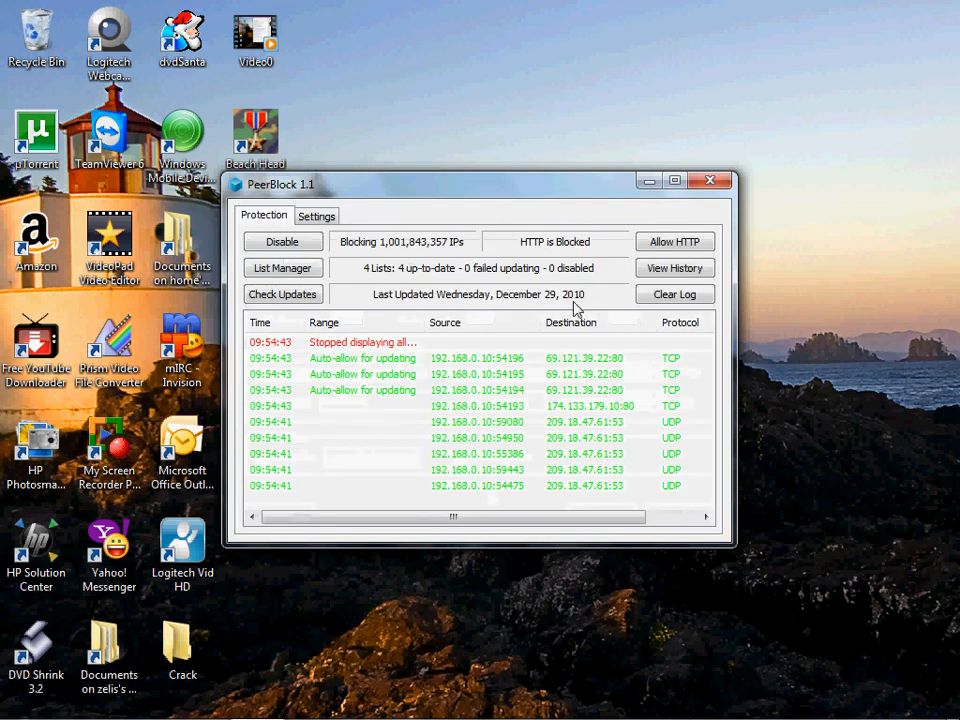
{"action": "left_click", "coordinate": [710, 180]}
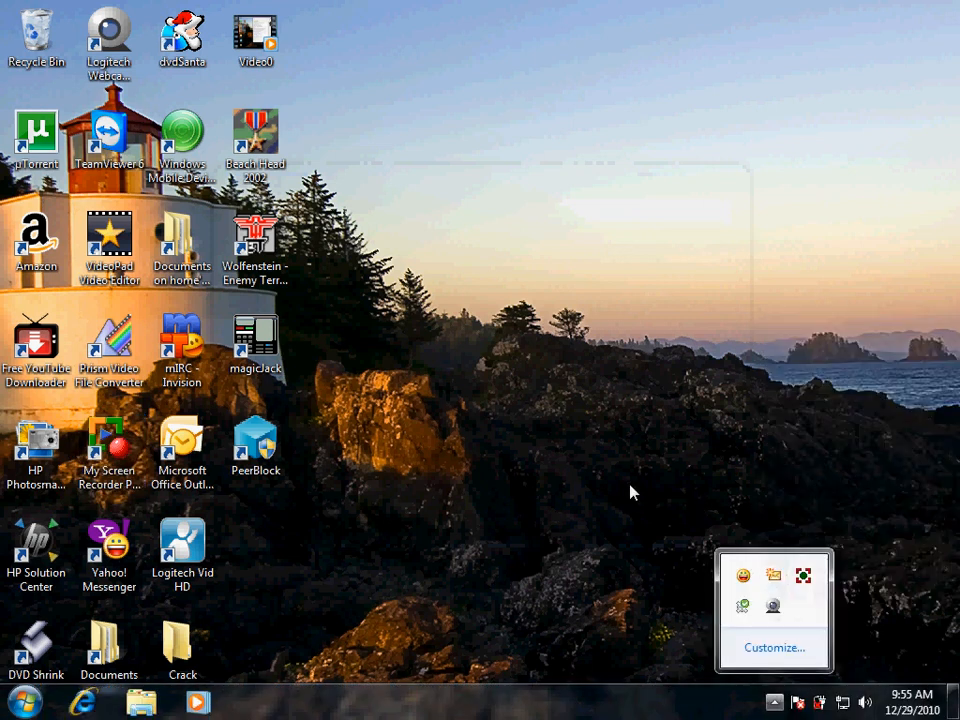
{"action": "left_click", "coordinate": [775, 703]}
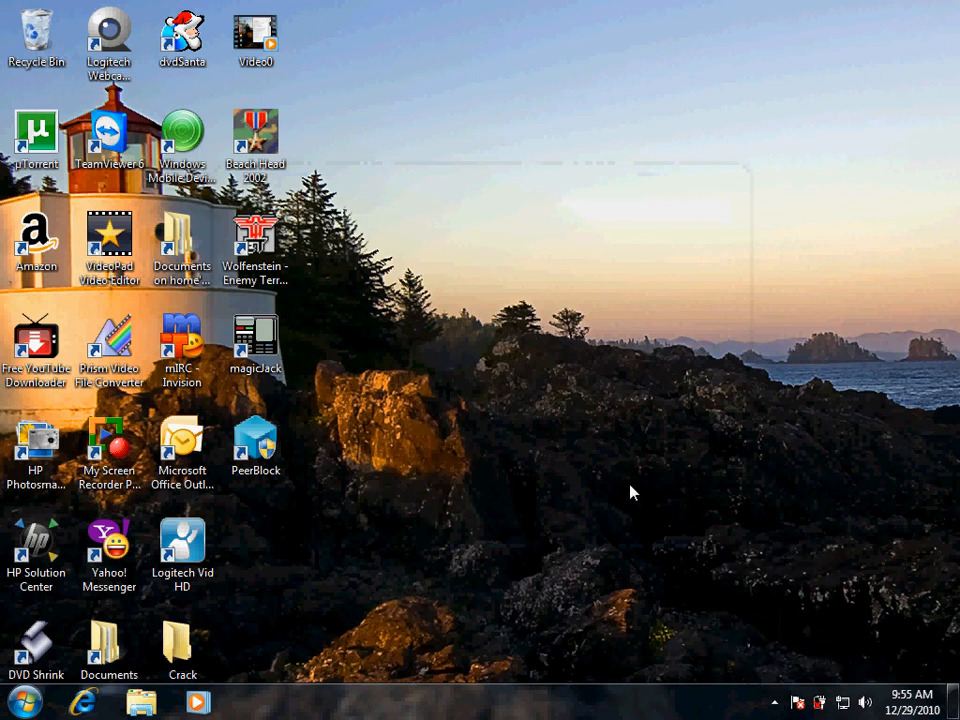
{"action": "mouse_move", "coordinate": [358, 690]}
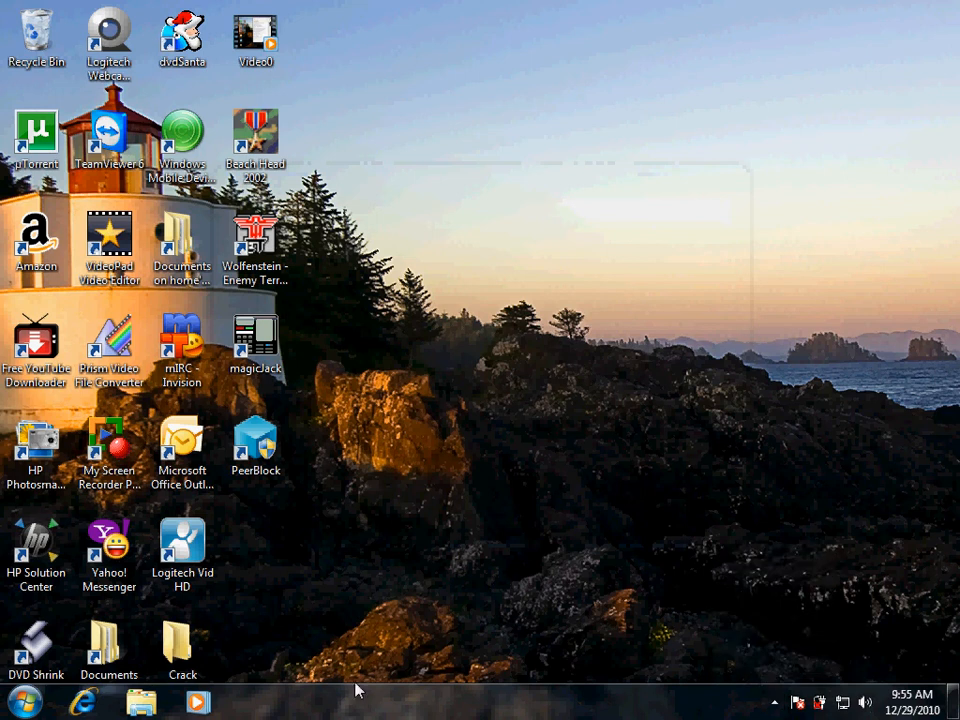
{"action": "mouse_move", "coordinate": [763, 322]}
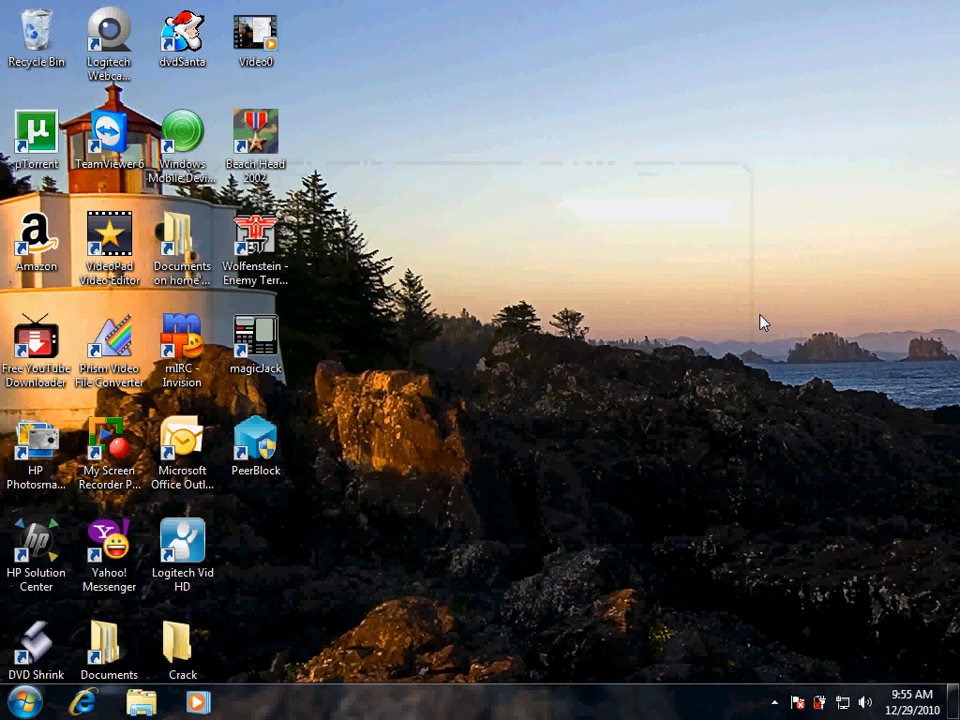